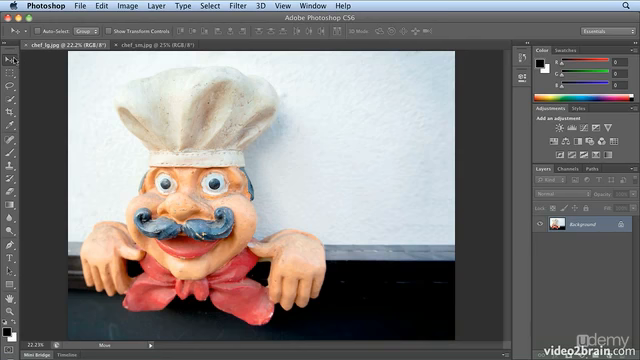
{"action": "mouse_move", "coordinate": [12, 62]}
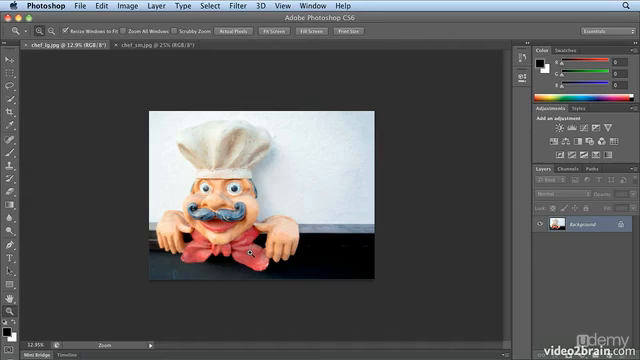
{"action": "mouse_move", "coordinate": [330, 220]}
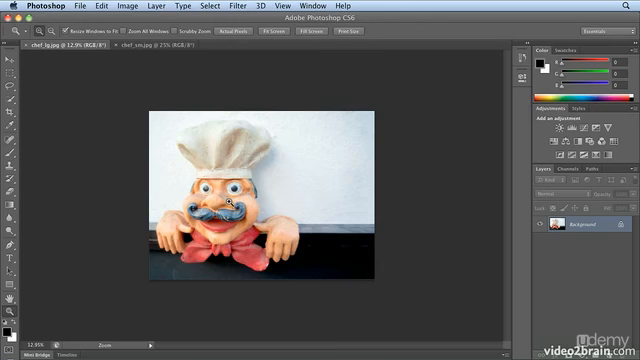
Magnify the chef's hand on the ledge with two Scrubby Zoom drags.
{"action": "left_click_drag", "start_coordinate": [224, 204], "coordinate": [304, 280]}
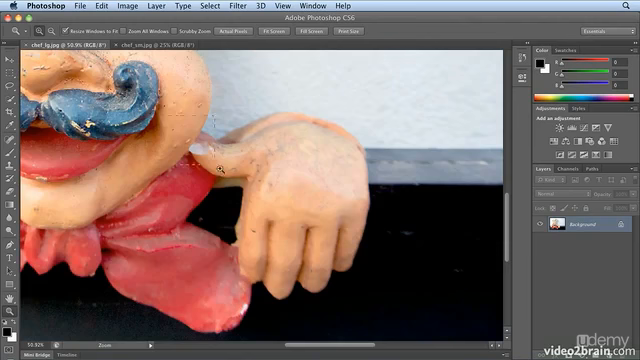
{"action": "left_click_drag", "start_coordinate": [176, 114], "coordinate": [264, 196]}
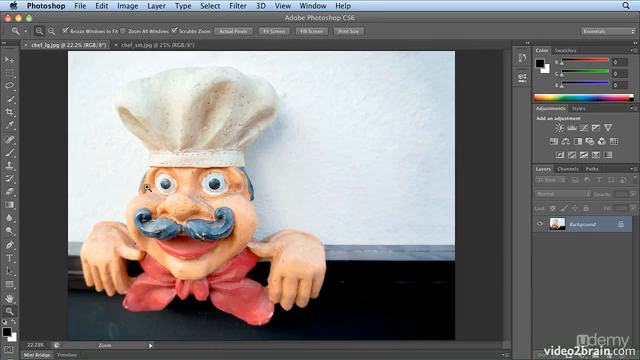
Fit the entire chef photo back into the document window.
{"action": "left_click", "coordinate": [286, 136]}
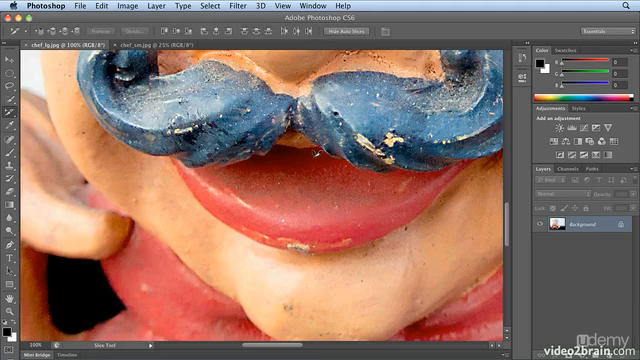
Magnify the area around the chef's mustache and mouth.
{"action": "left_click", "coordinate": [20, 100]}
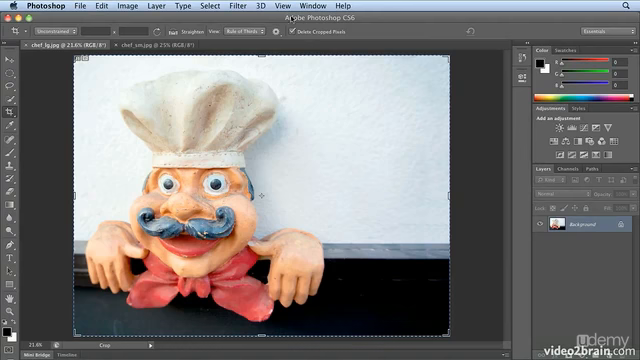
Fit the whole chef photo back on screen.
{"action": "left_click", "coordinate": [264, 8]}
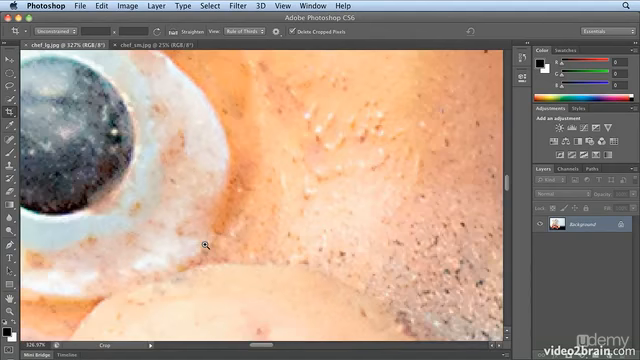
{"action": "left_click", "coordinate": [10, 246]}
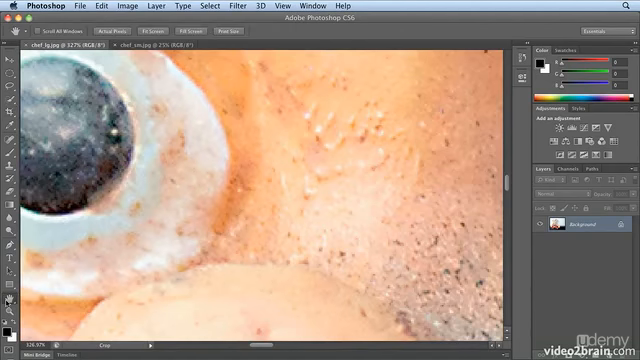
{"action": "mouse_move", "coordinate": [232, 176]}
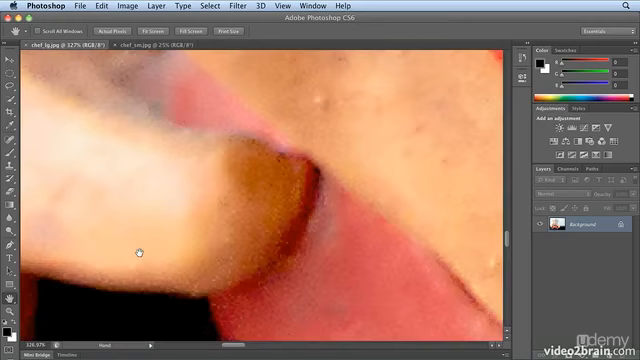
{"action": "mouse_move", "coordinate": [140, 250]}
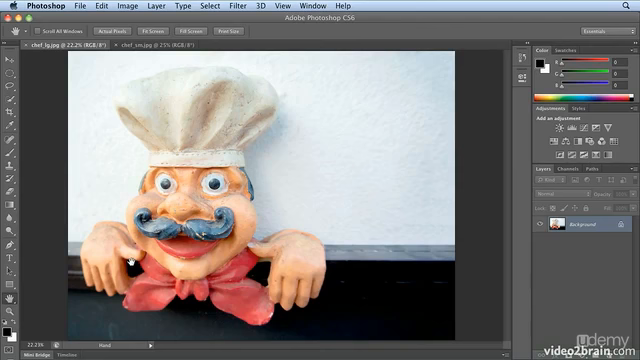
{"action": "mouse_move", "coordinate": [144, 148]}
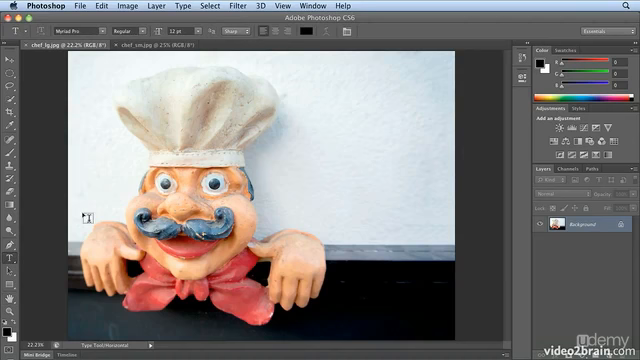
Start a type layer on the photo reading 'chef' with the Horizontal Type tool.
{"action": "left_click", "coordinate": [104, 188]}
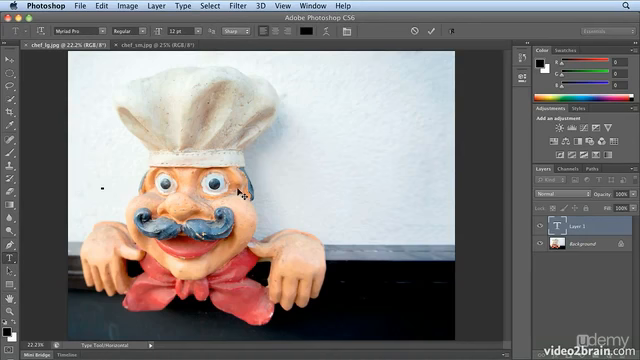
{"action": "type", "text": "chef"}
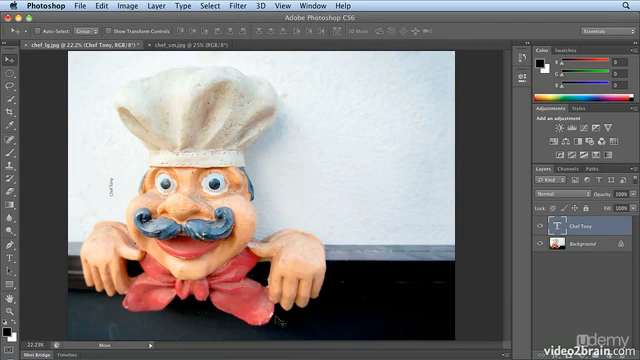
{"action": "left_click", "coordinate": [14, 300]}
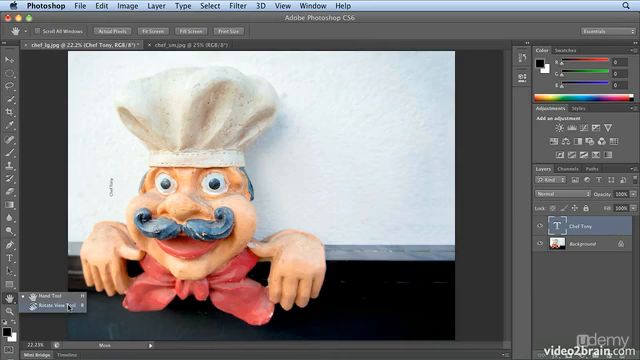
Switch to the Rotate View tool and replace the name 'Tony' with 'Bob' in the text.
{"action": "left_click", "coordinate": [44, 308]}
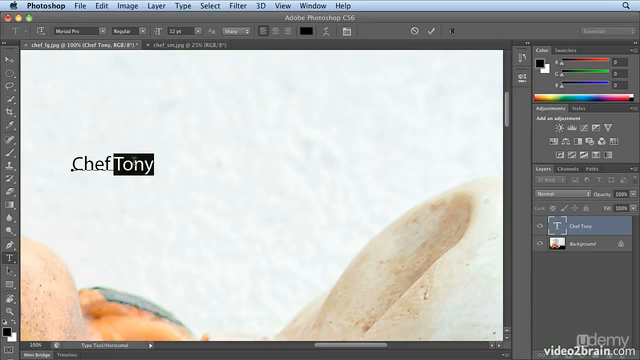
{"action": "type", "text": "Bob"}
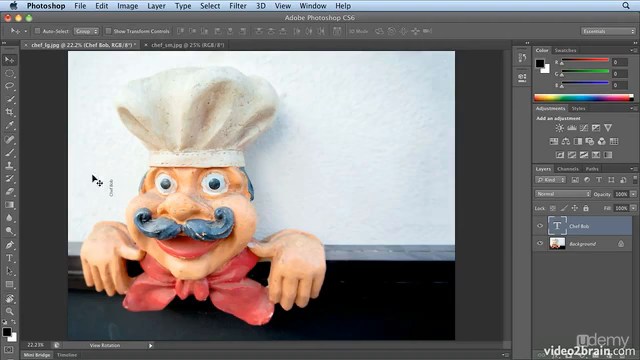
{"action": "mouse_move", "coordinate": [108, 220]}
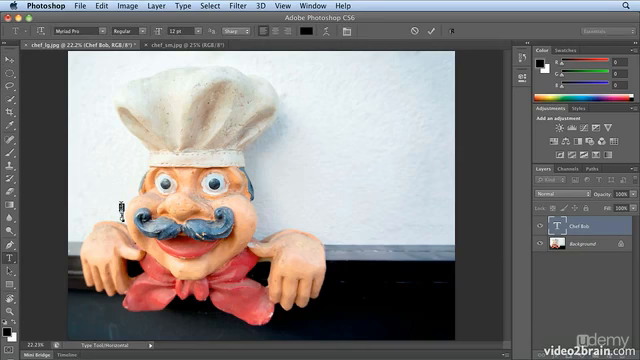
{"action": "mouse_move", "coordinate": [122, 92]}
{"action": "type", "text": "72"}
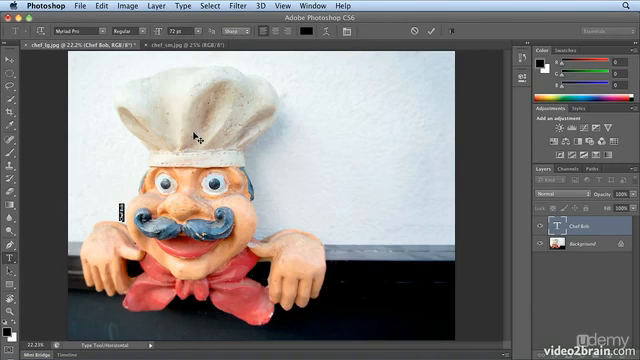
Set the type layer to read 'Chef Bob' running large up the left edge.
{"action": "type", "text": "Chef Bob"}
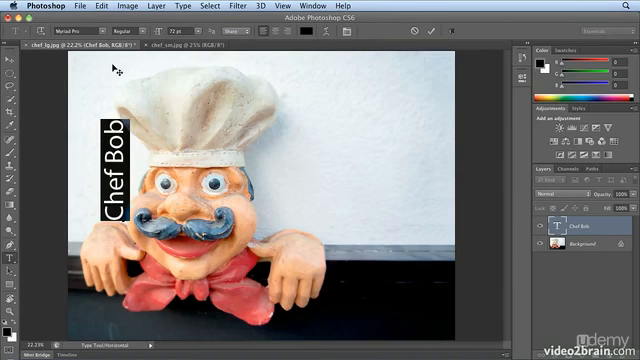